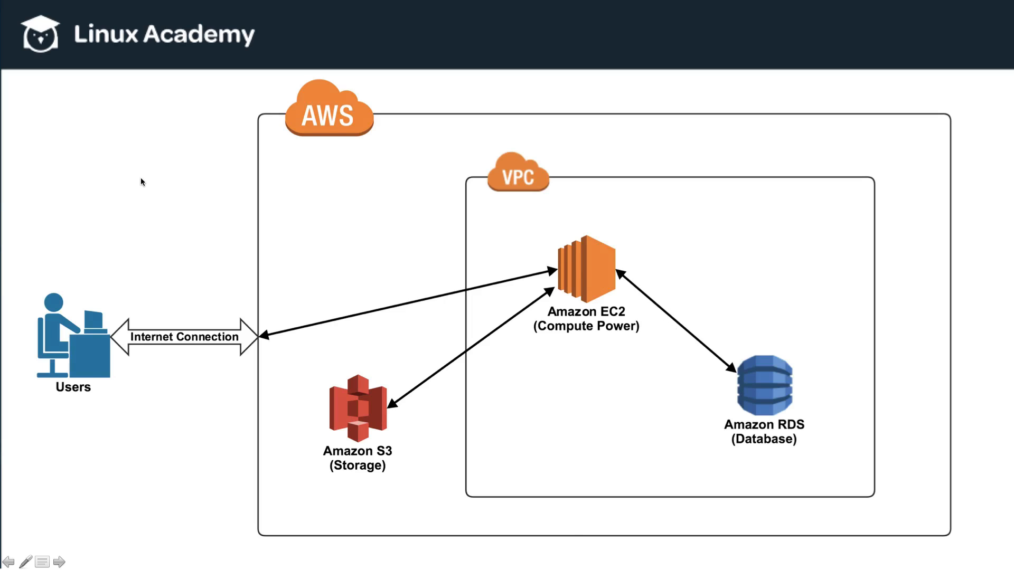
mouse_move(978, 237)
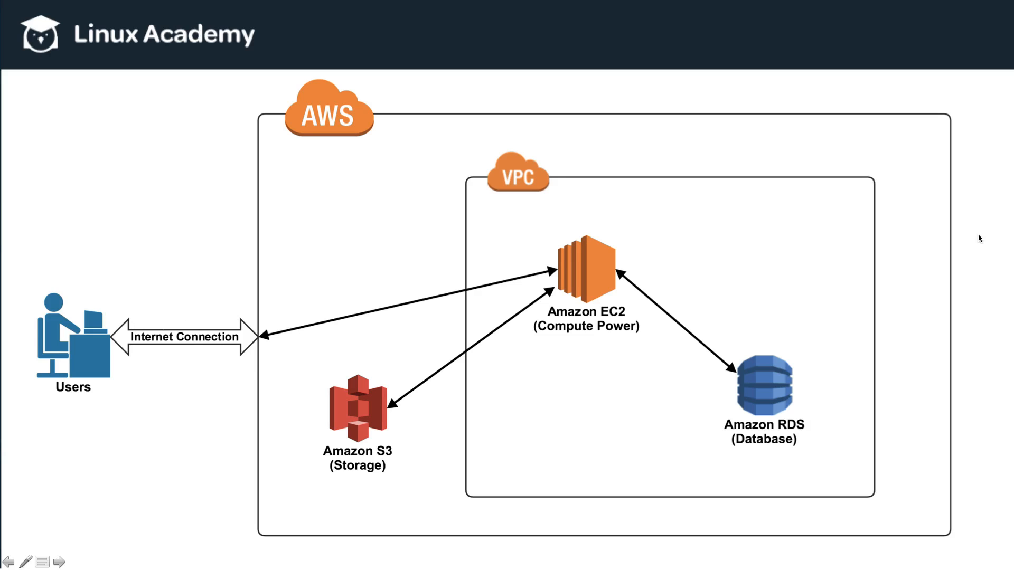
mouse_move(438, 64)
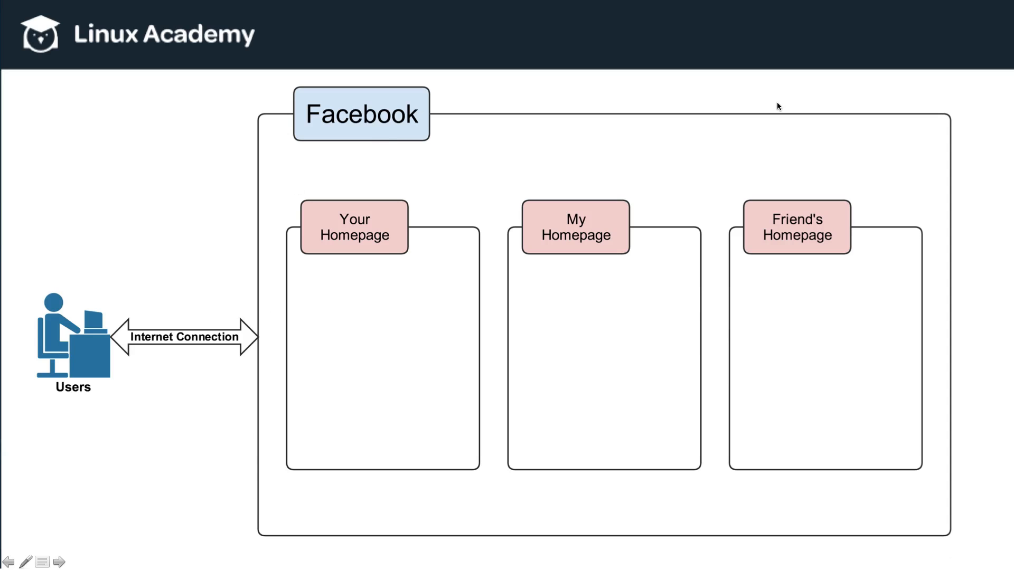
mouse_move(614, 278)
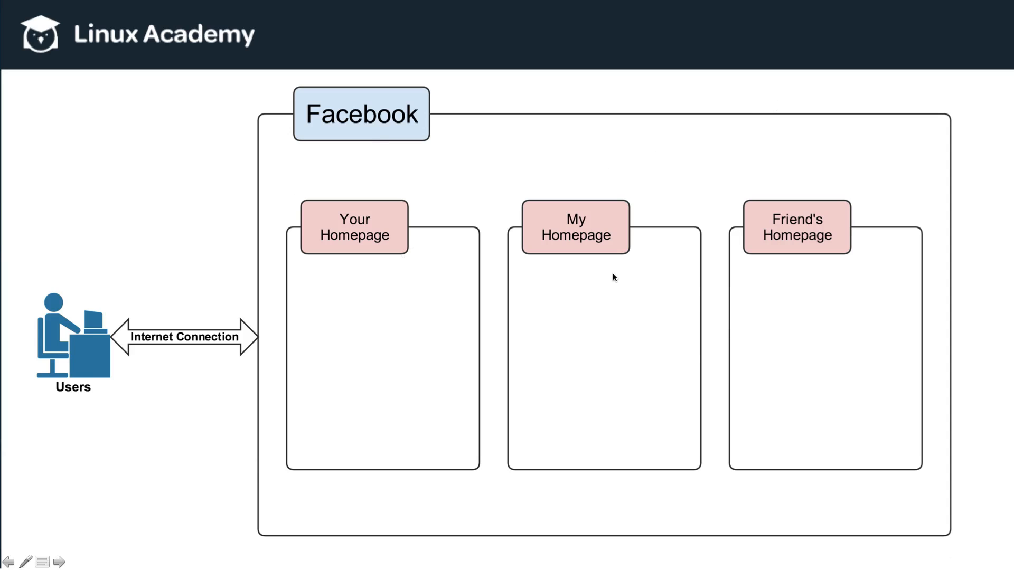
mouse_move(771, 279)
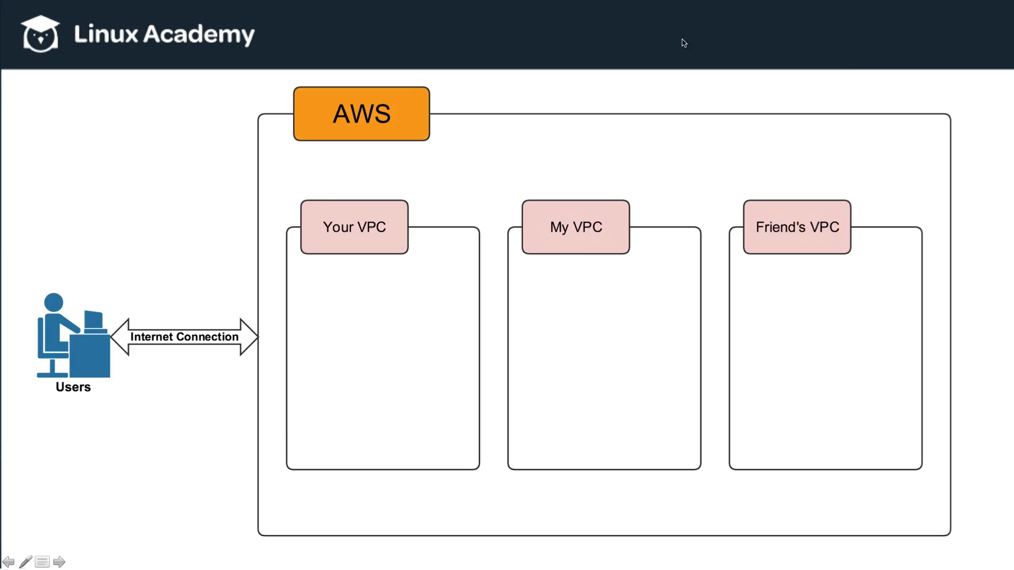
mouse_move(703, 56)
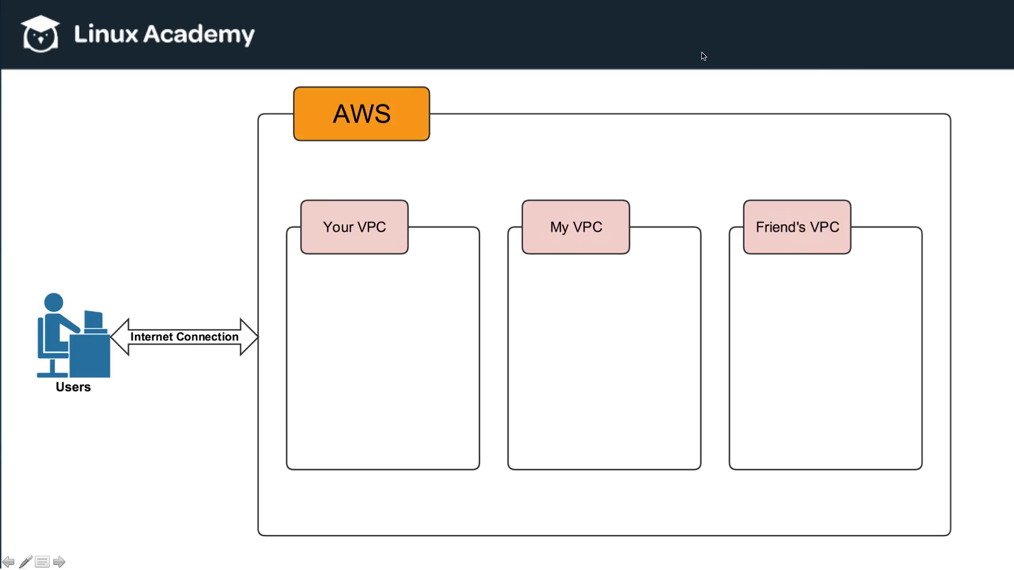
mouse_move(639, 287)
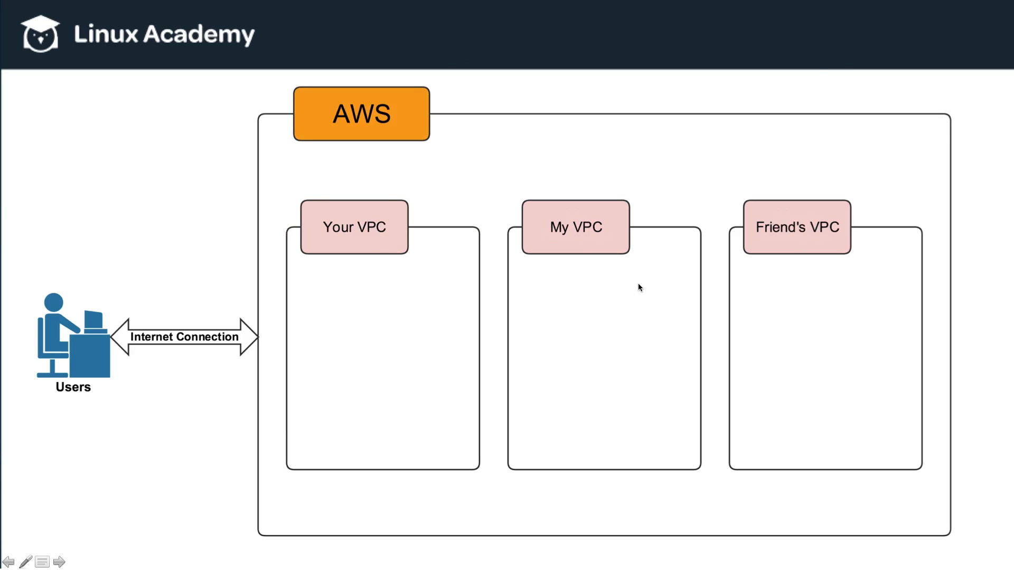
mouse_move(361, 218)
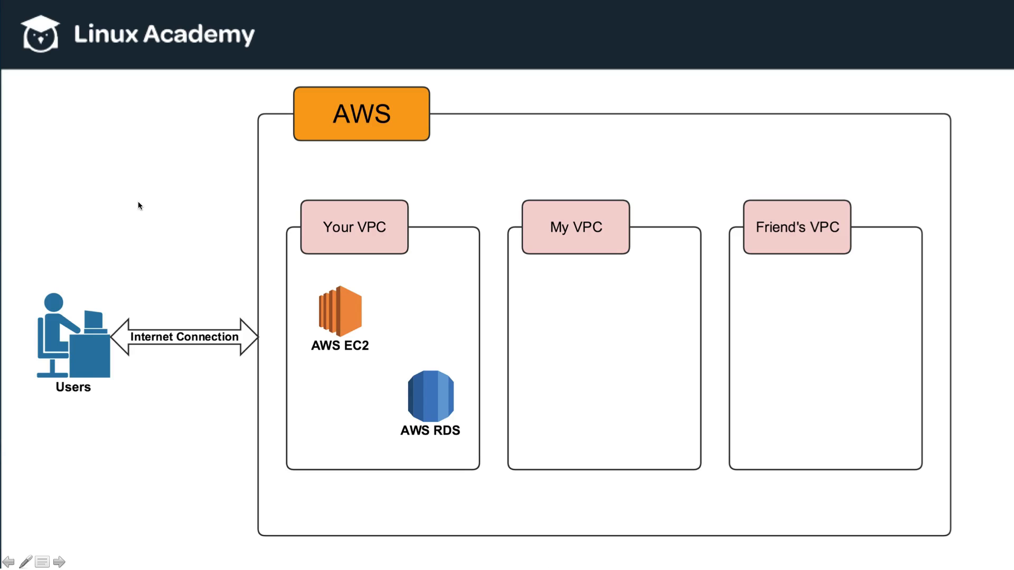
mouse_move(445, 221)
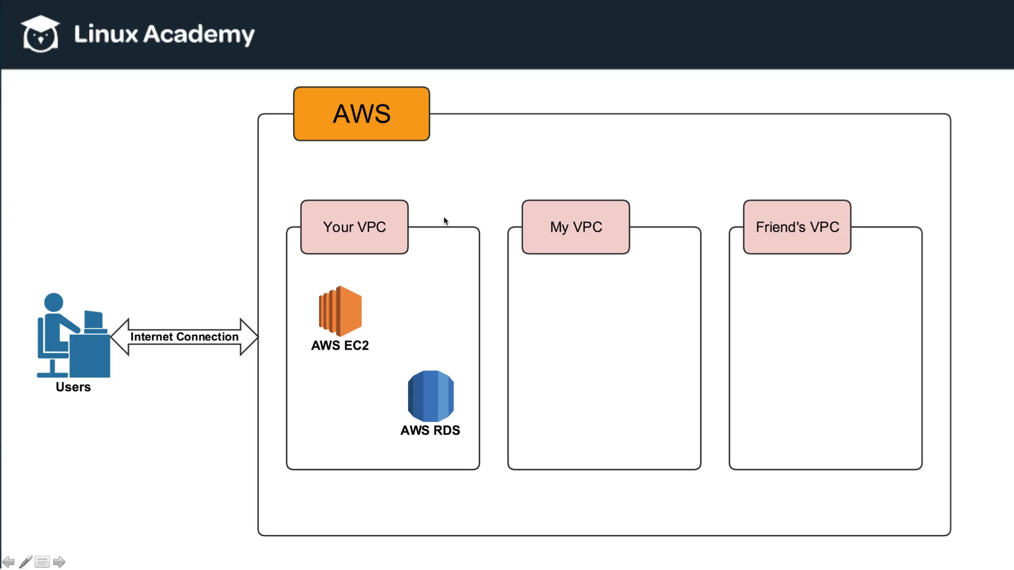